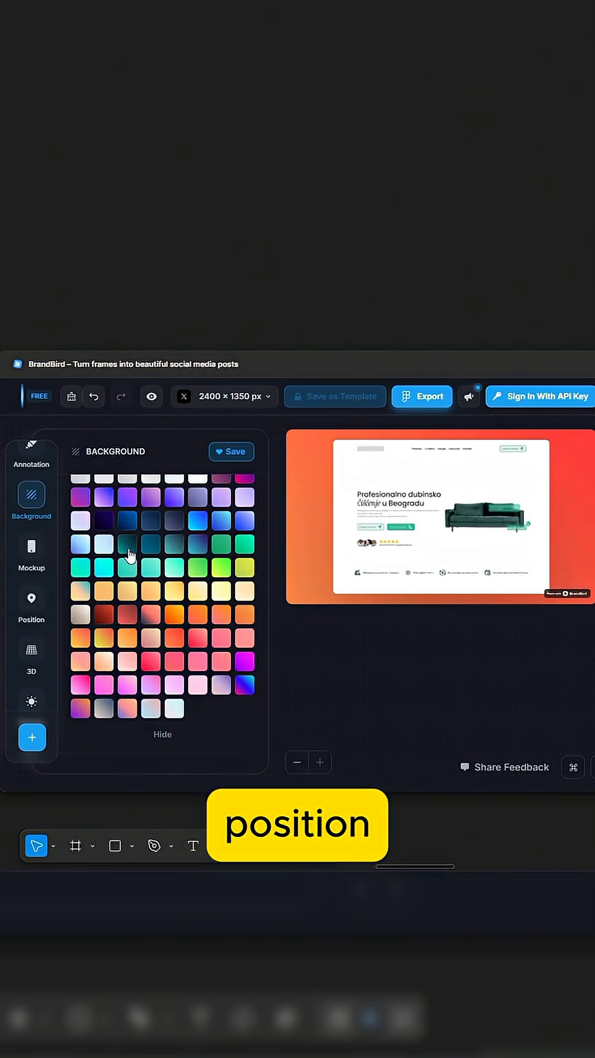
Step: Apply a dark teal gradient background, enlarge the screenshot's scale, and move to the 3D tilt settings
left_click(31, 604)
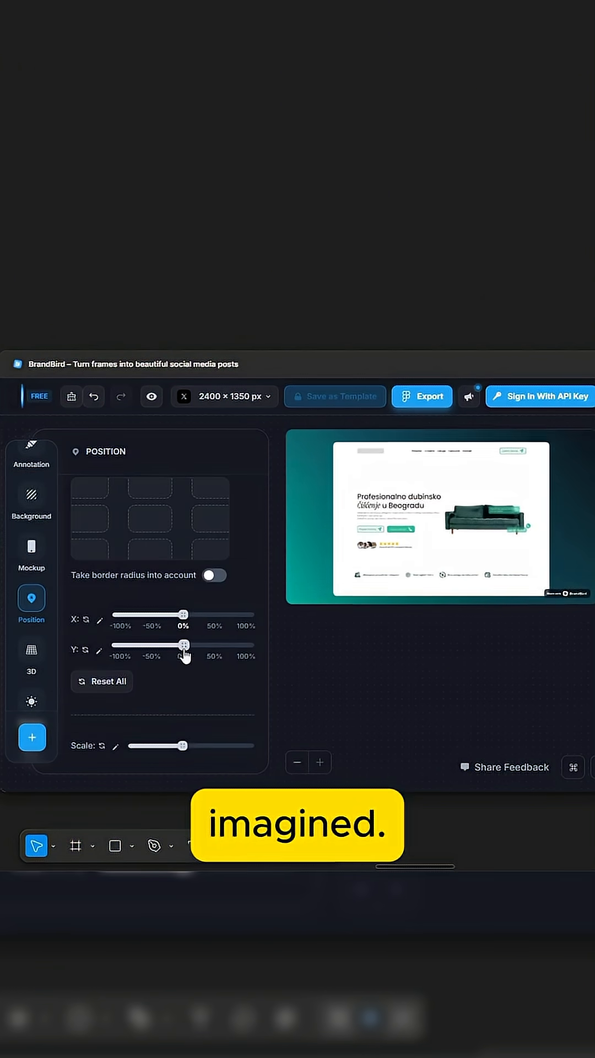
left_click_drag(178, 746, 241, 746)
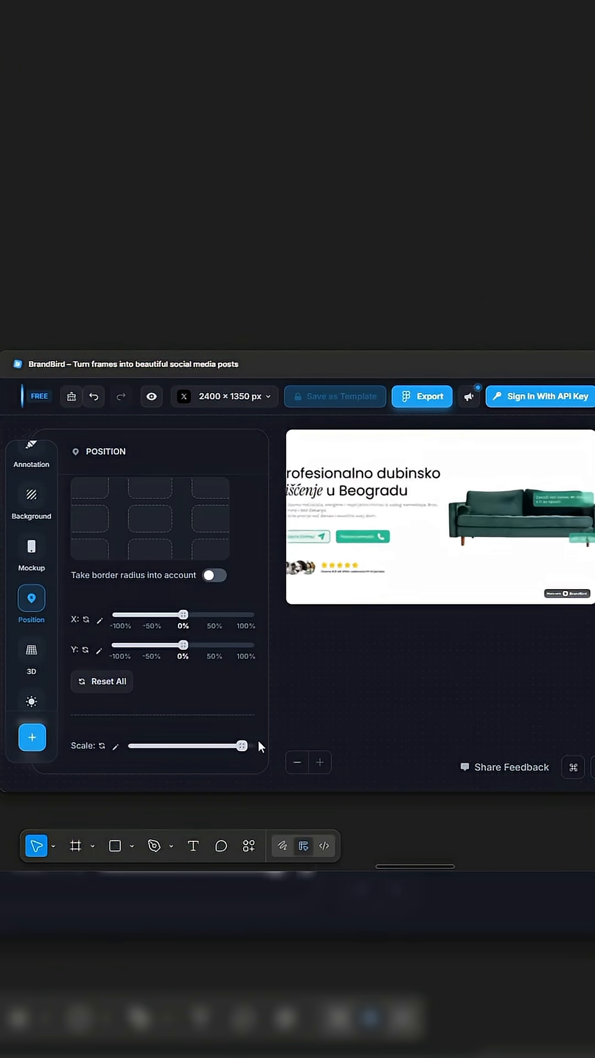
left_click(31, 651)
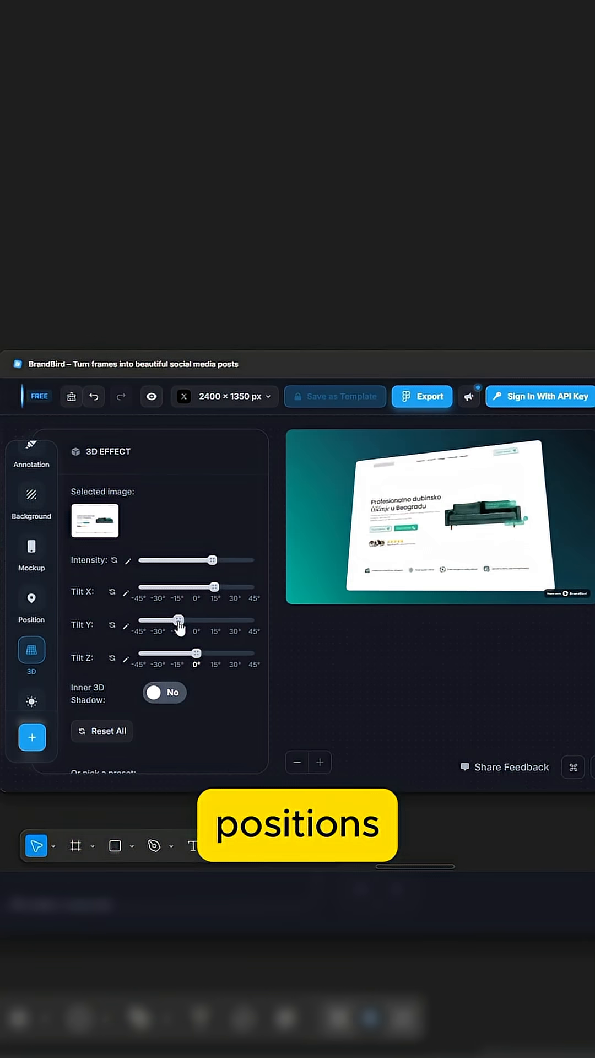
Step: Export the tilted teal BrandBird mockup onto the Figma canvas as a frame
left_click(97, 642)
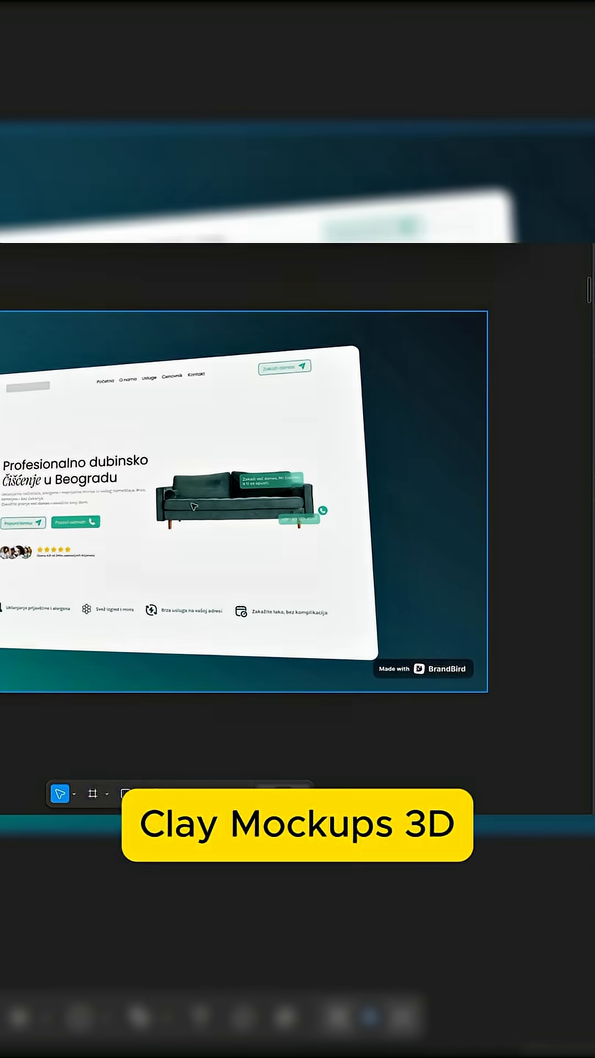
Step: Launch Clay Mockups 3D and preview the design on a MacBook Pro at the Front Left angle
left_click(408, 1027)
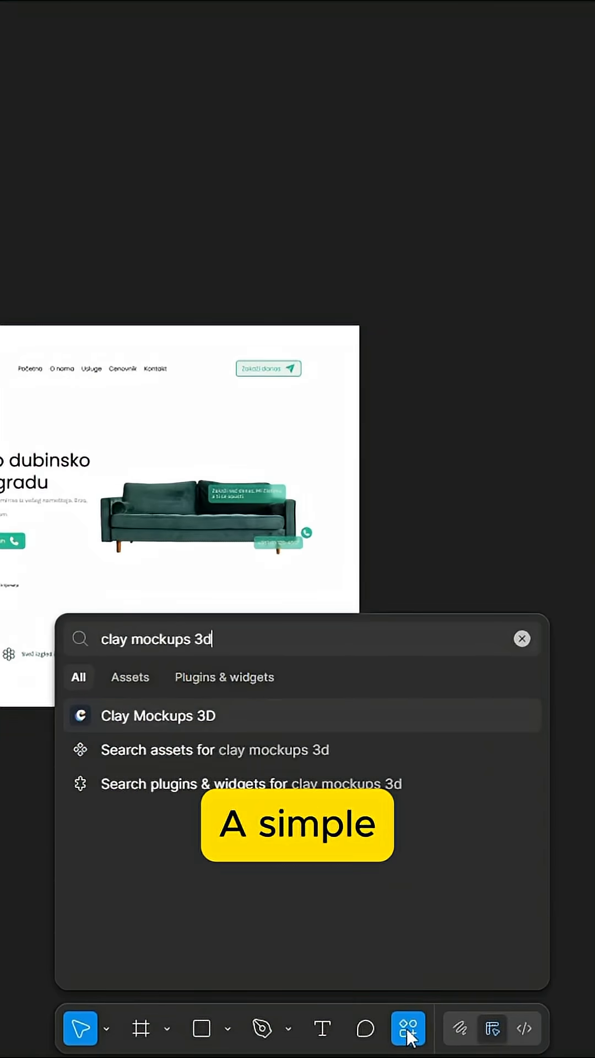
left_click(158, 717)
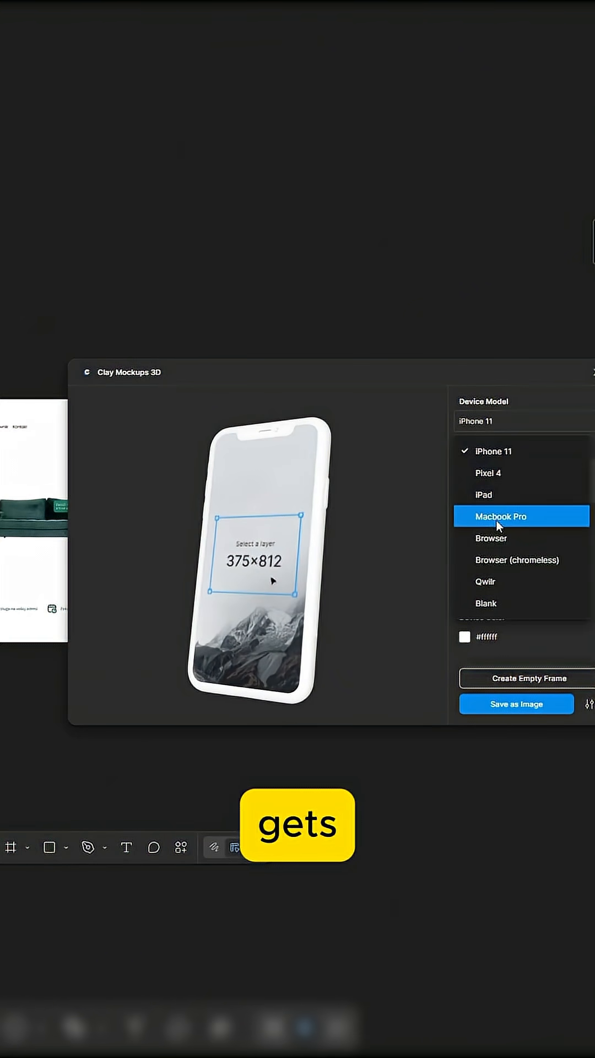
left_click(501, 516)
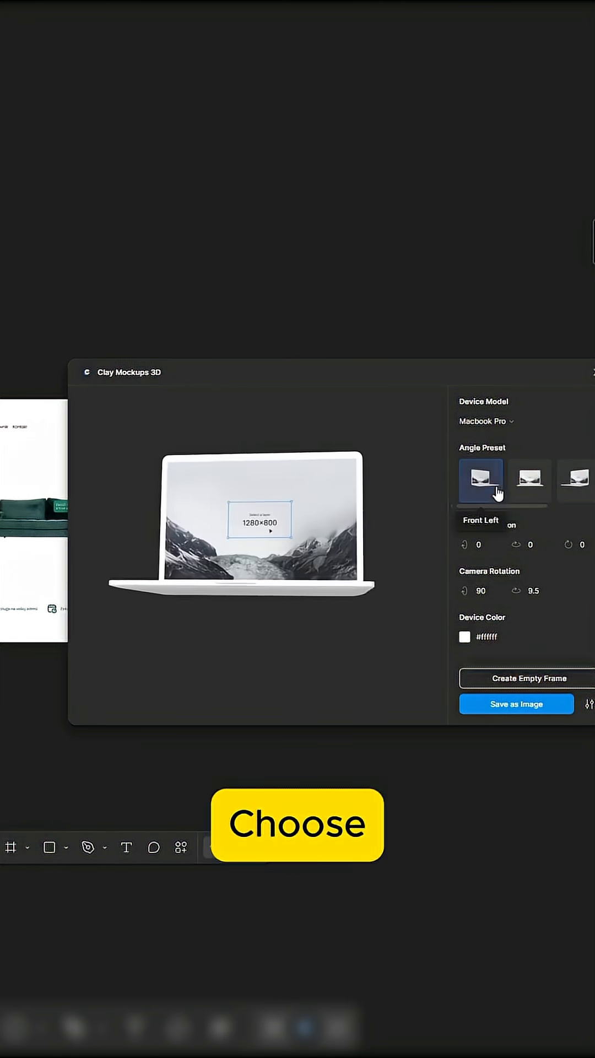
left_click(530, 480)
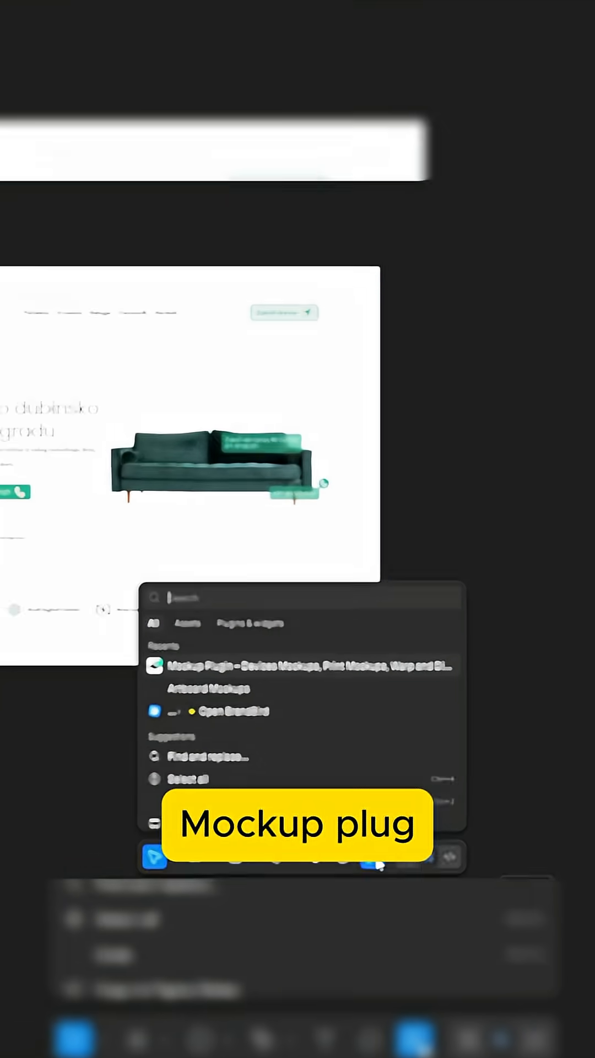
Step: Find Mockup Plugin via 'mockup p' and filter its library to the Desktop category
type("mockup p")
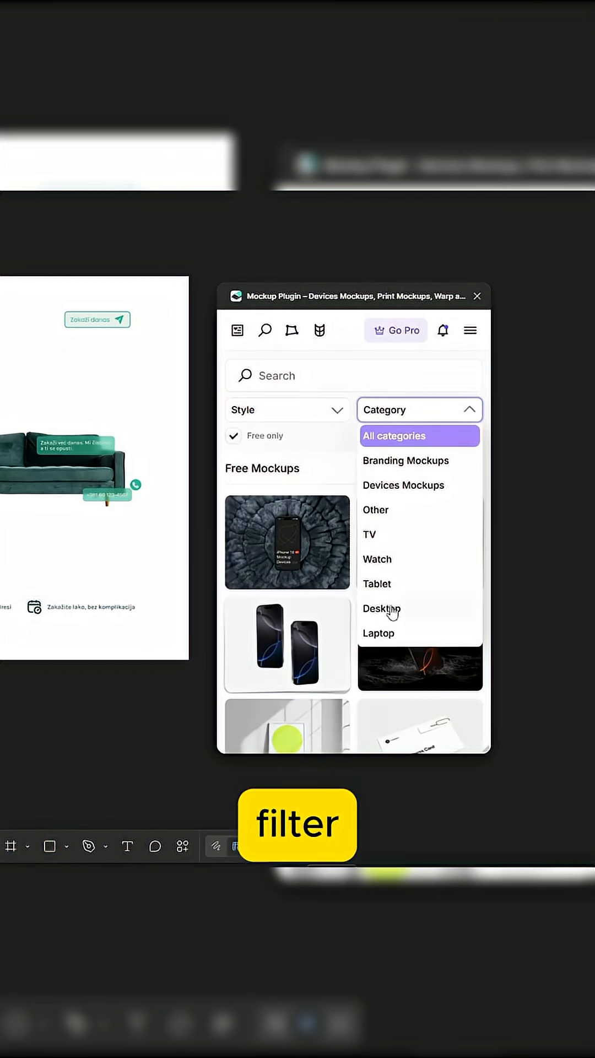
left_click(378, 633)
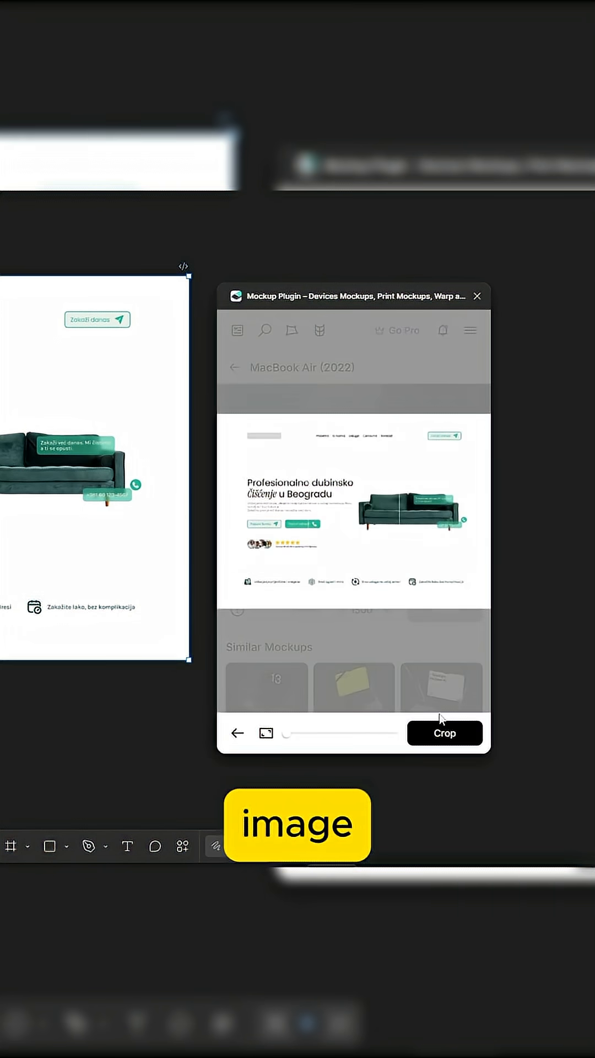
Step: Crop the website screenshot onto the MacBook Air (2022) screen in the dark scene
left_click(444, 733)
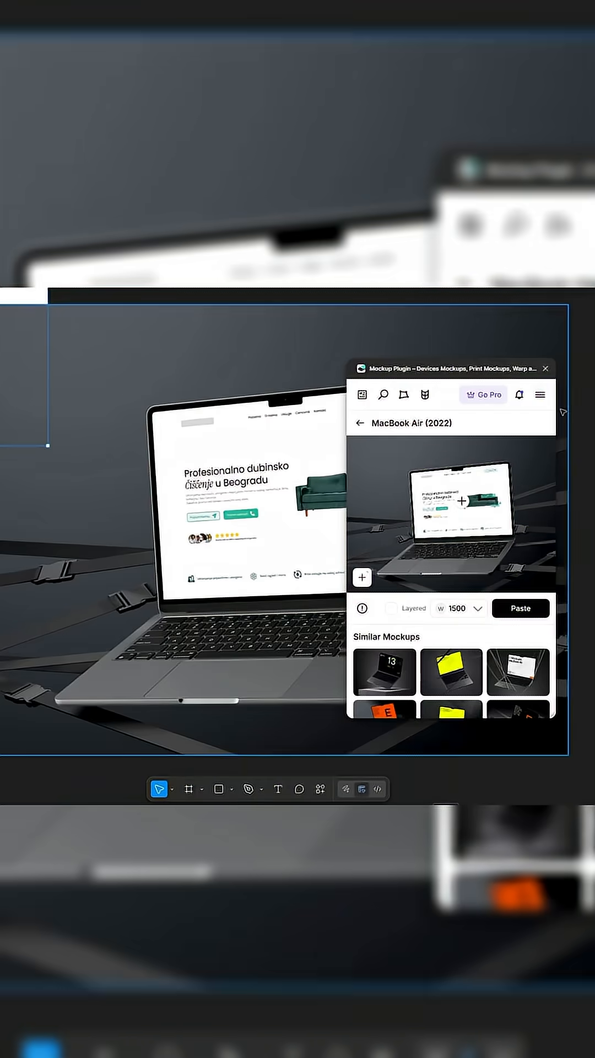